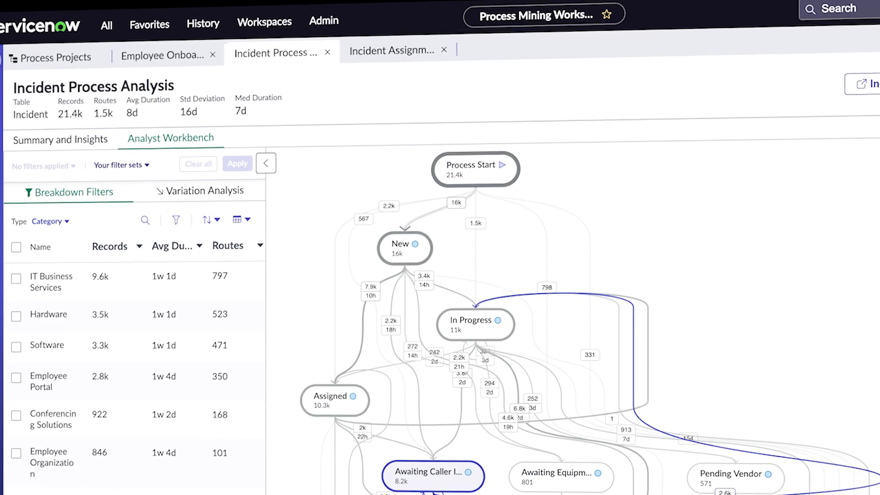
Show the Summary and Insights dashboard with MTTR, priority counts and assignment group transfers graph.
left_click(432, 475)
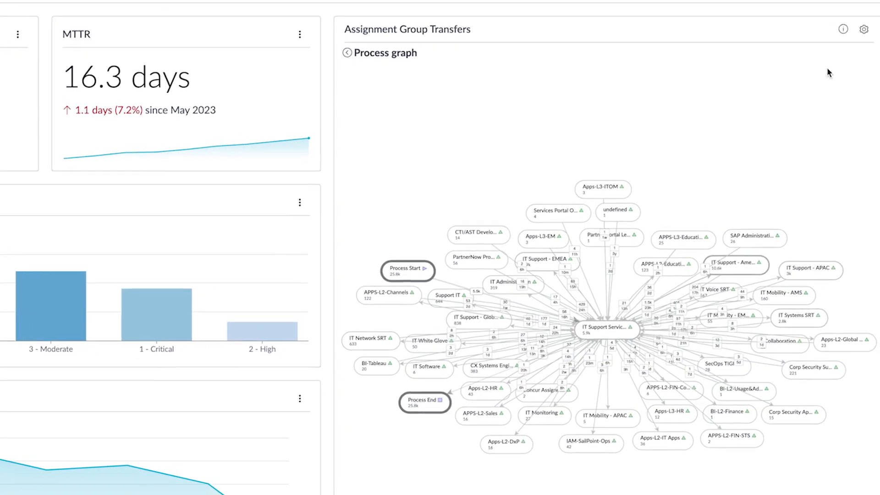
left_click(863, 29)
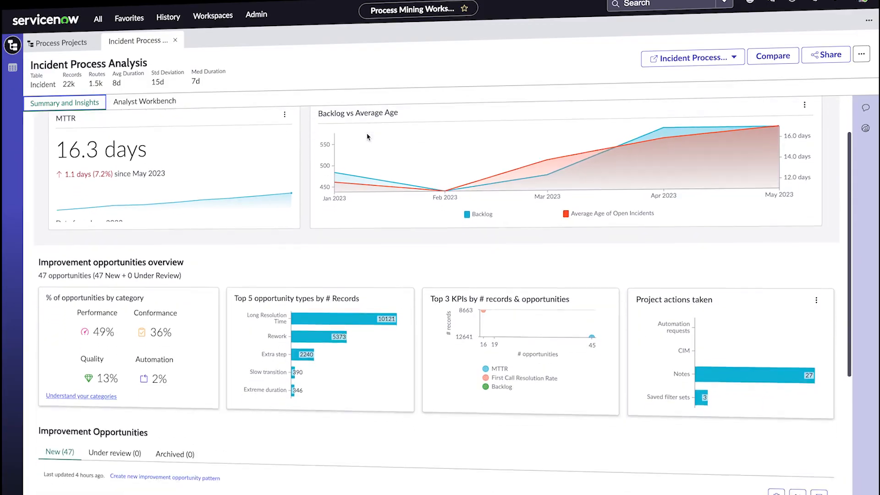
Tick the Email channel breakdown filter so the map shows only Email incidents (1.3k records).
scroll("down", 3)
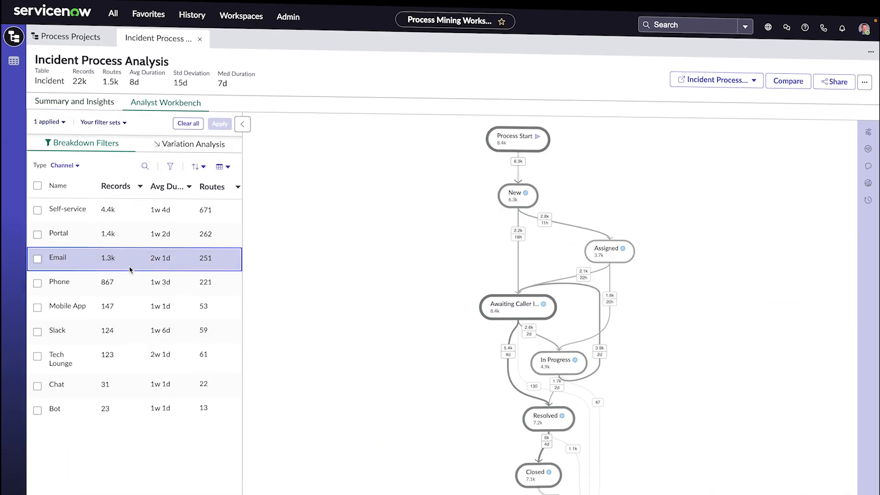
left_click(37, 258)
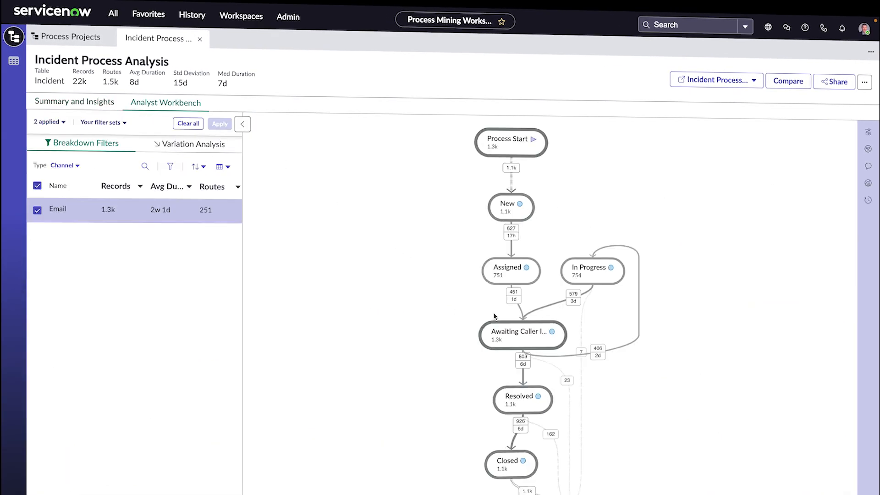